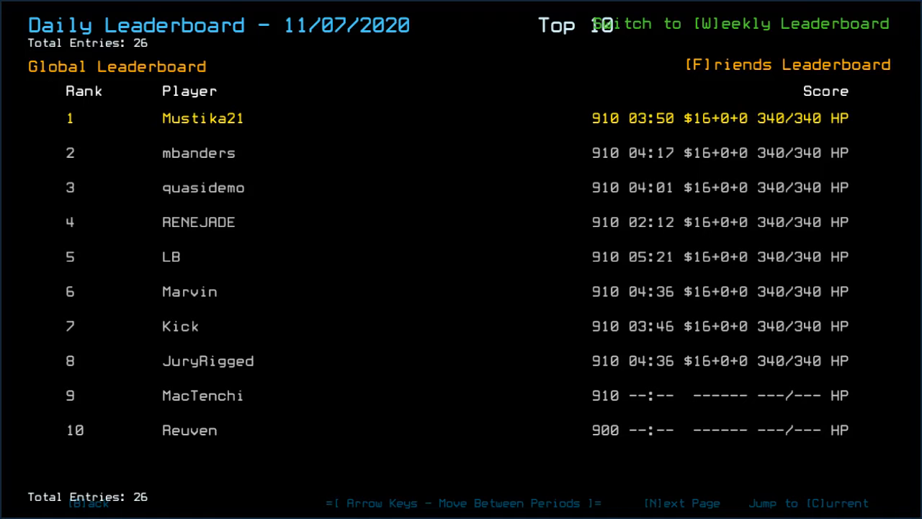
Close the 11/07/2020 daily leaderboard and return to the Challenge Launcher
key("f")
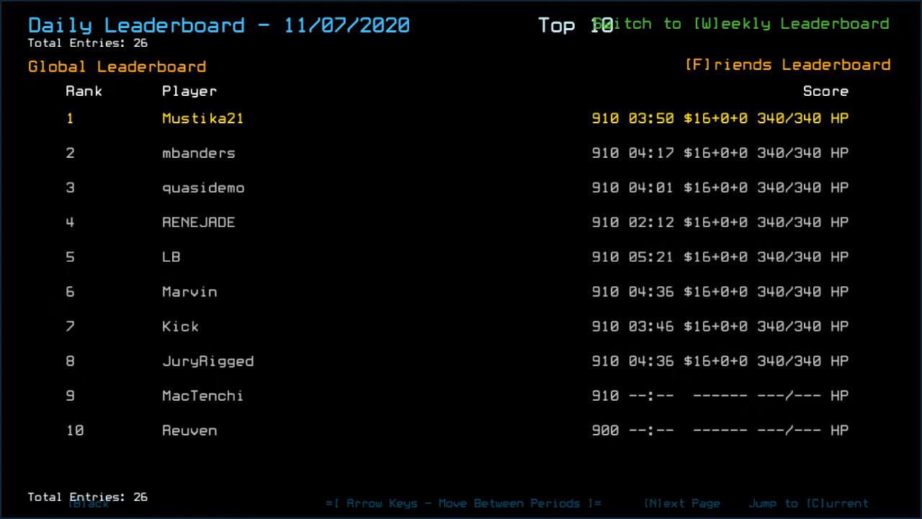
key("N")
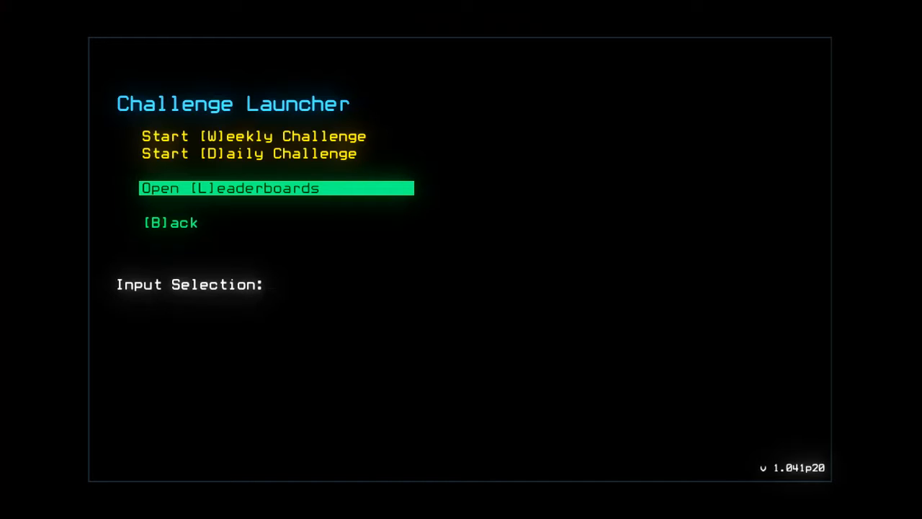
Launch the daily challenge, loading the derelict with Kyle, Hailey and Kellee docked
left_click(276, 188)
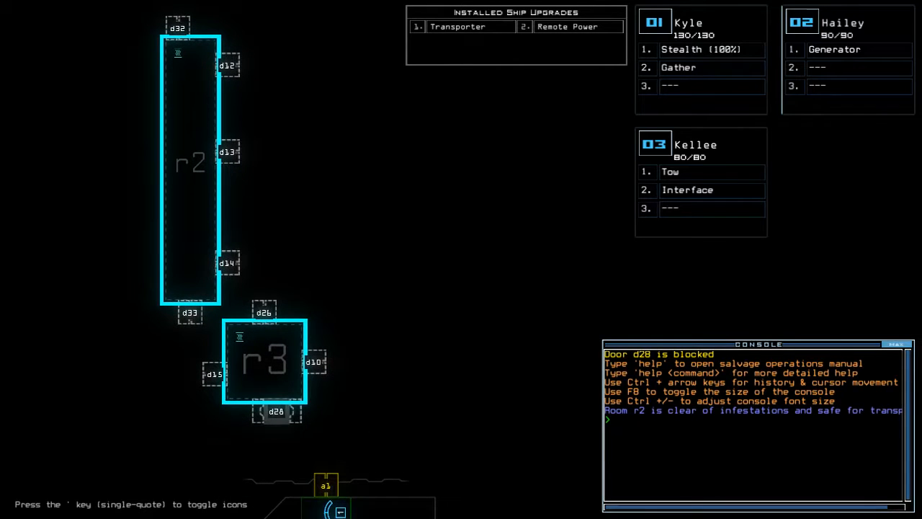
key("Escape")
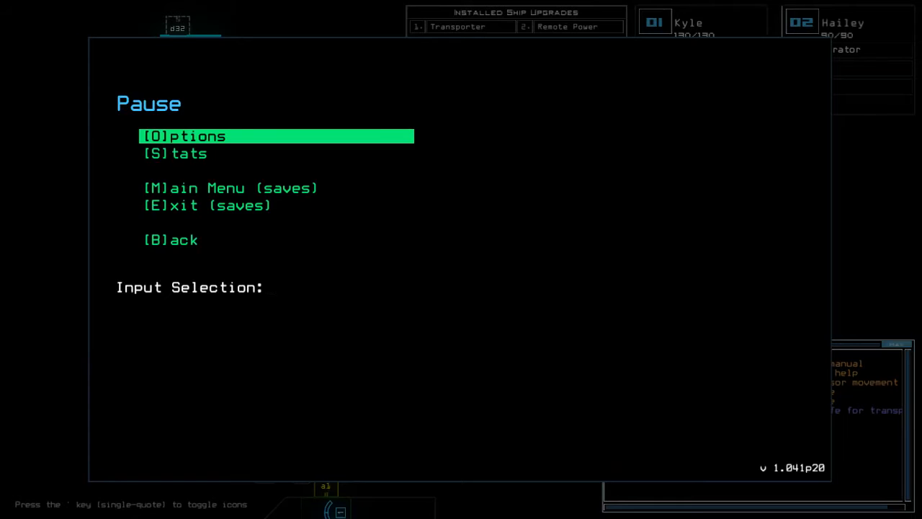
key("o")
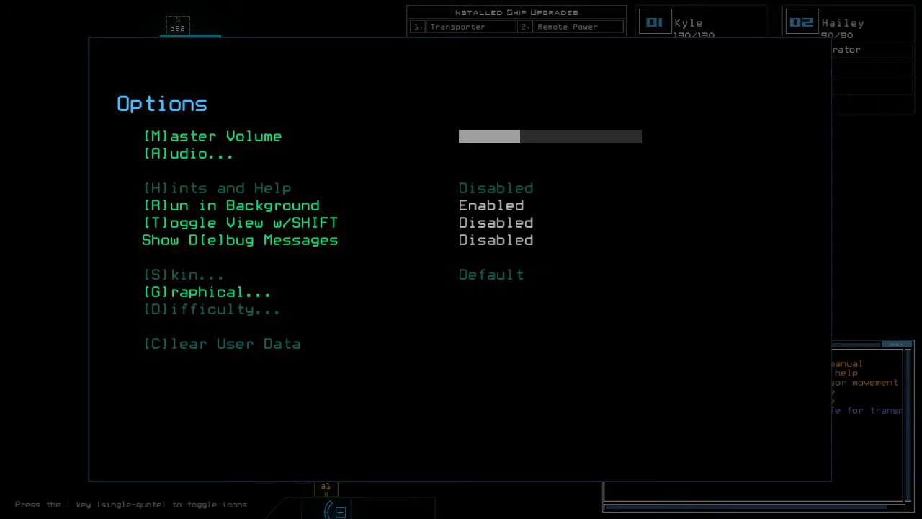
left_click(208, 291)
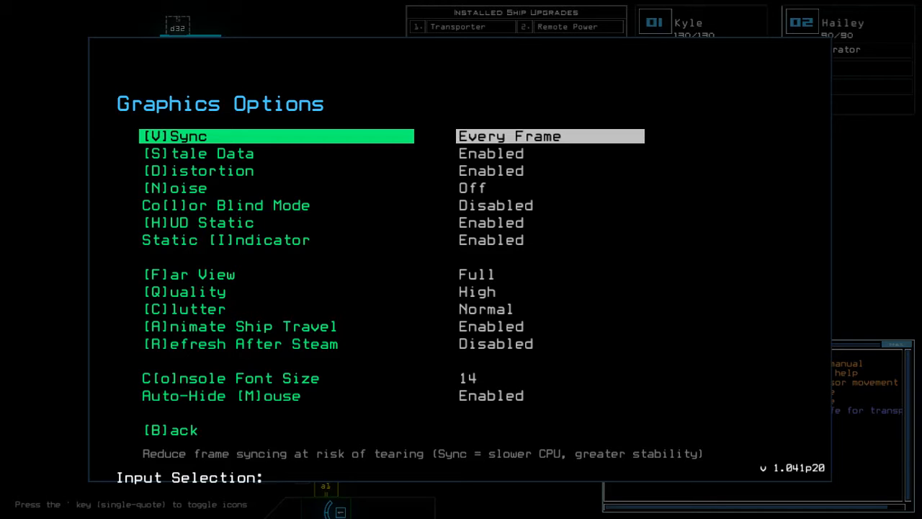
mouse_move(900, 130)
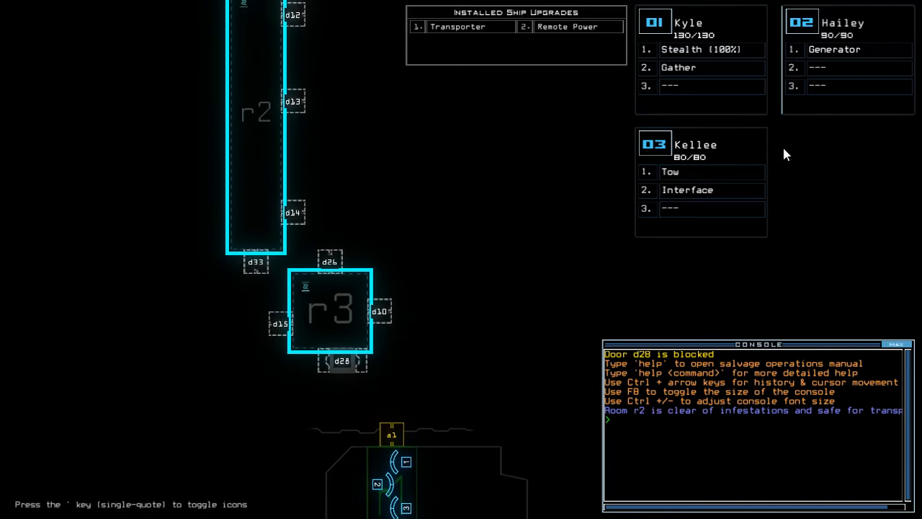
mouse_move(771, 444)
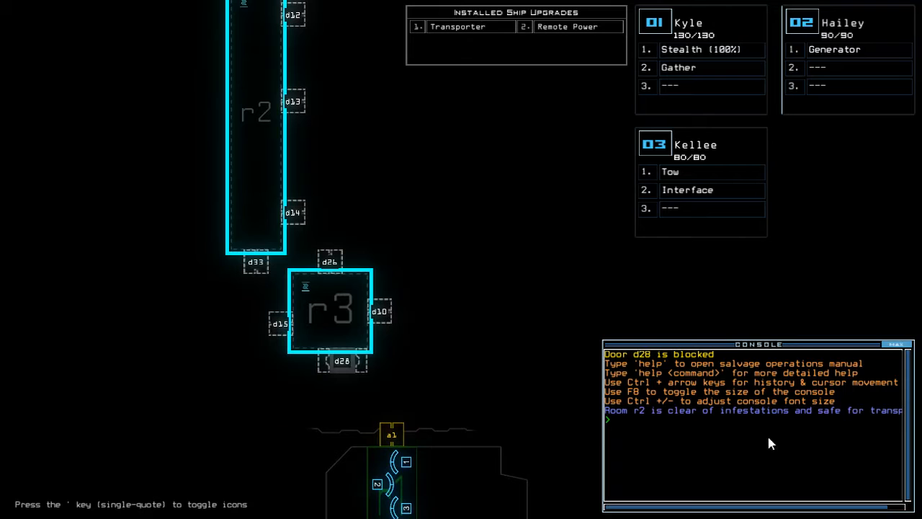
mouse_move(753, 298)
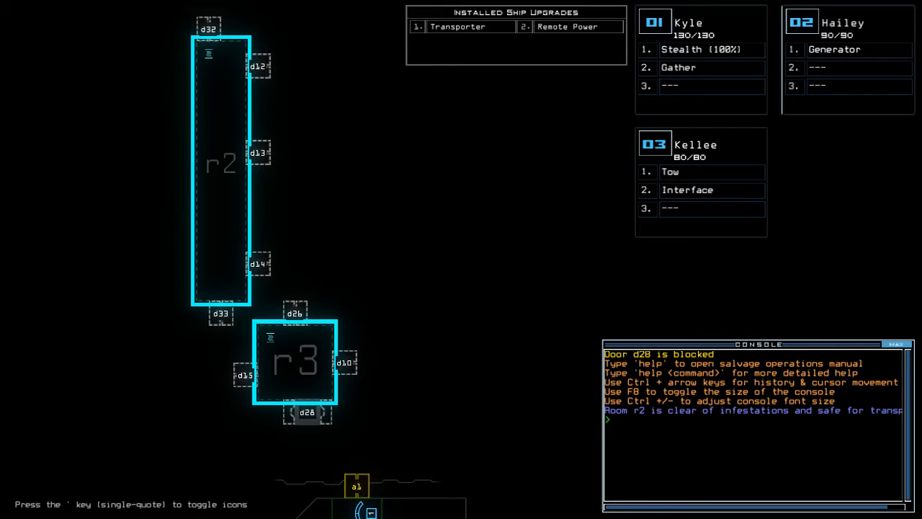
Run 'status' to report the derelict MUTEKI A: 3 infestation types, poor hull, scrap capacity 40
type("status")
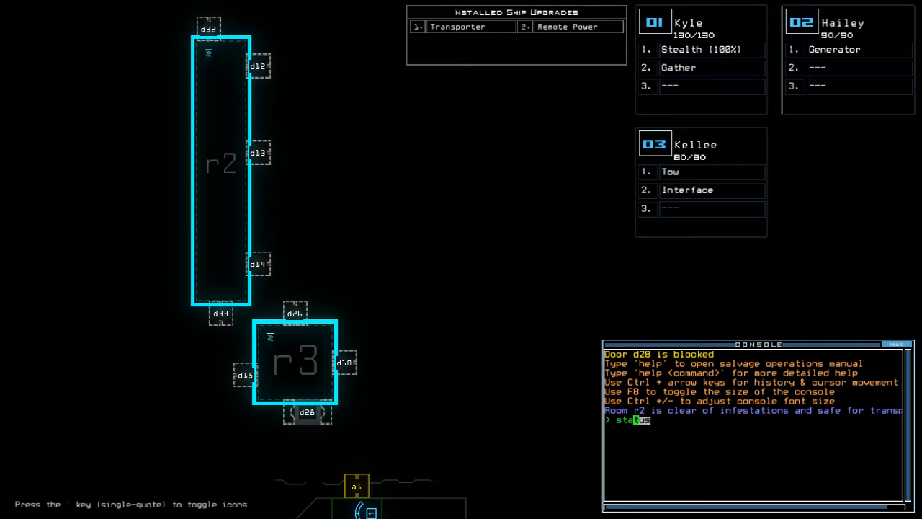
key("Return")
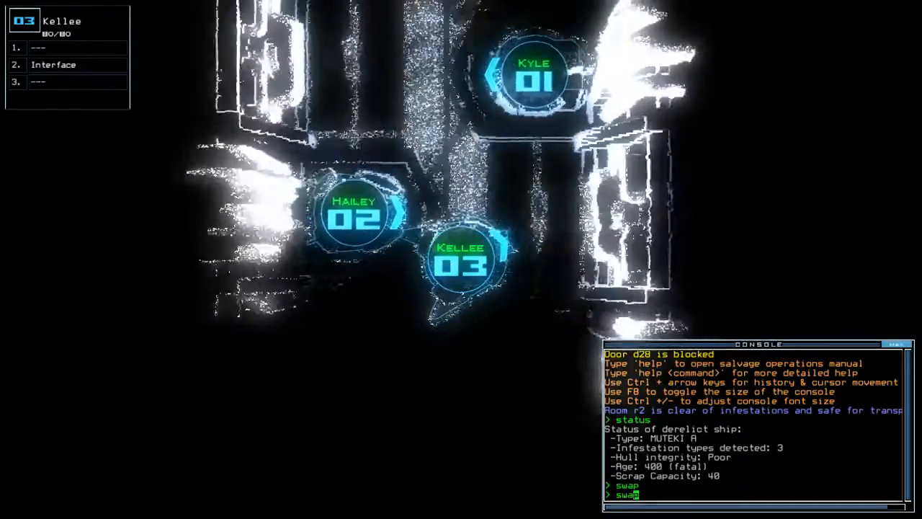
key("Return")
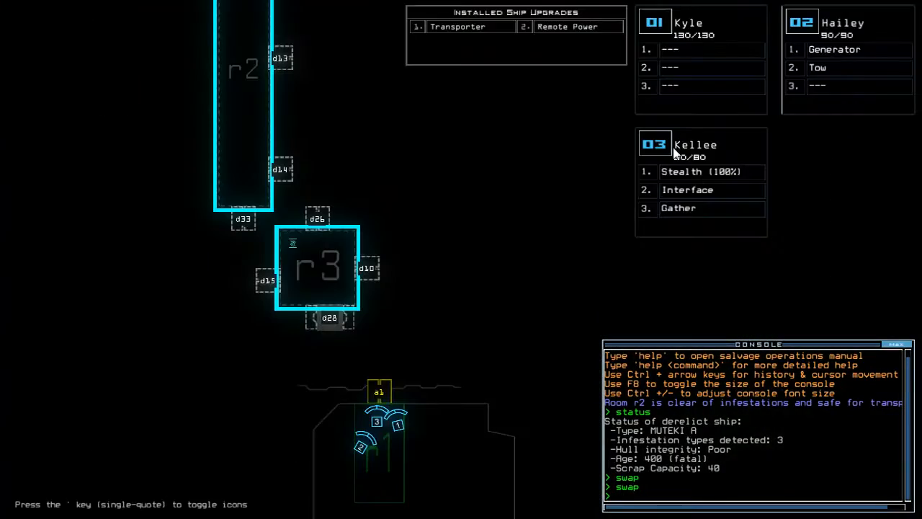
mouse_move(684, 158)
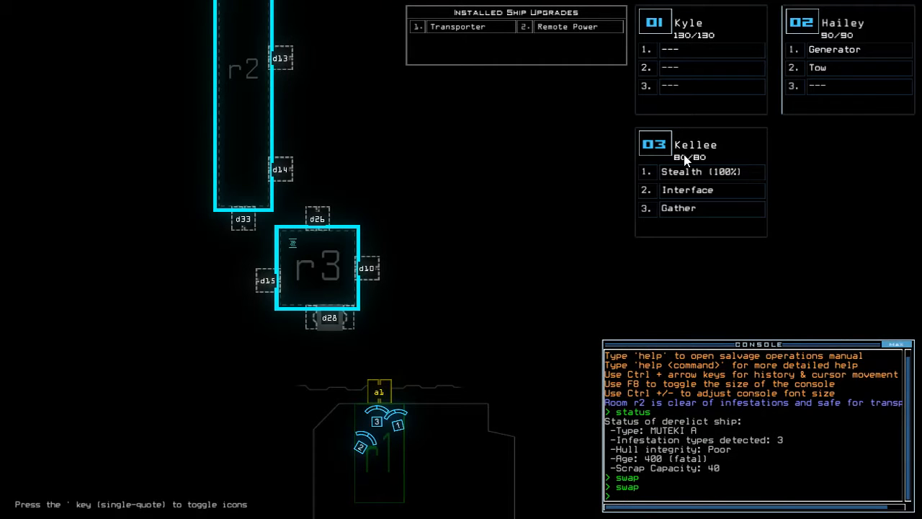
mouse_move(732, 182)
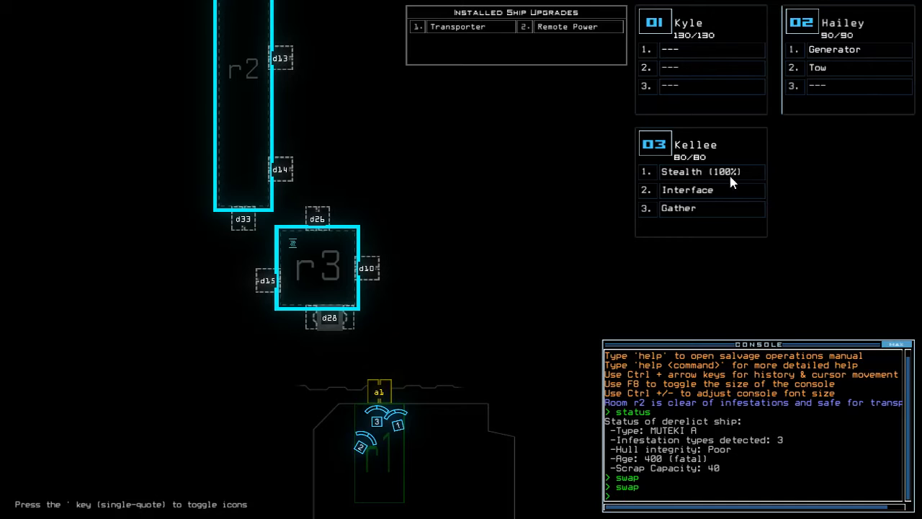
mouse_move(562, 200)
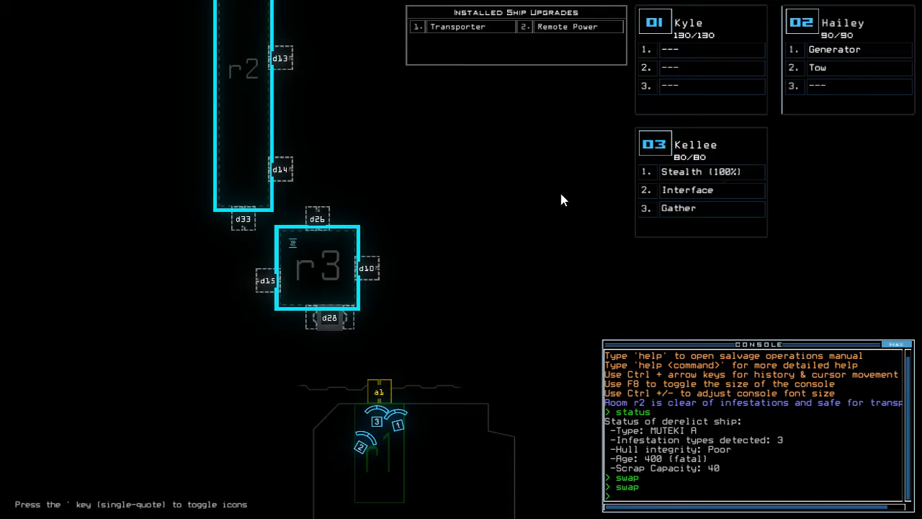
mouse_move(677, 170)
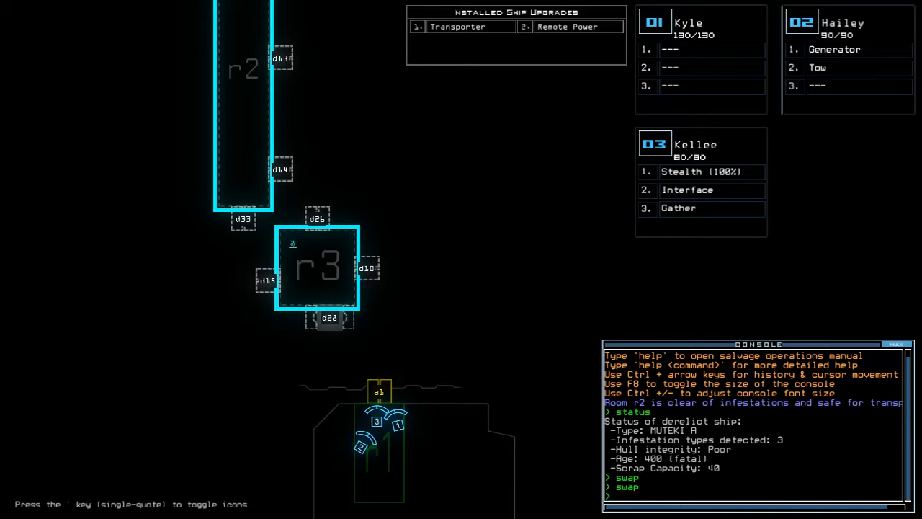
mouse_move(787, 172)
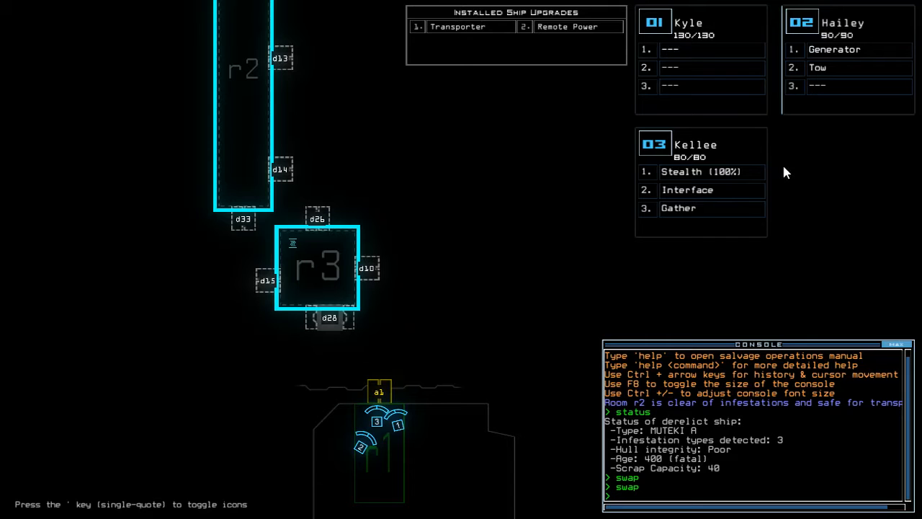
mouse_move(662, 157)
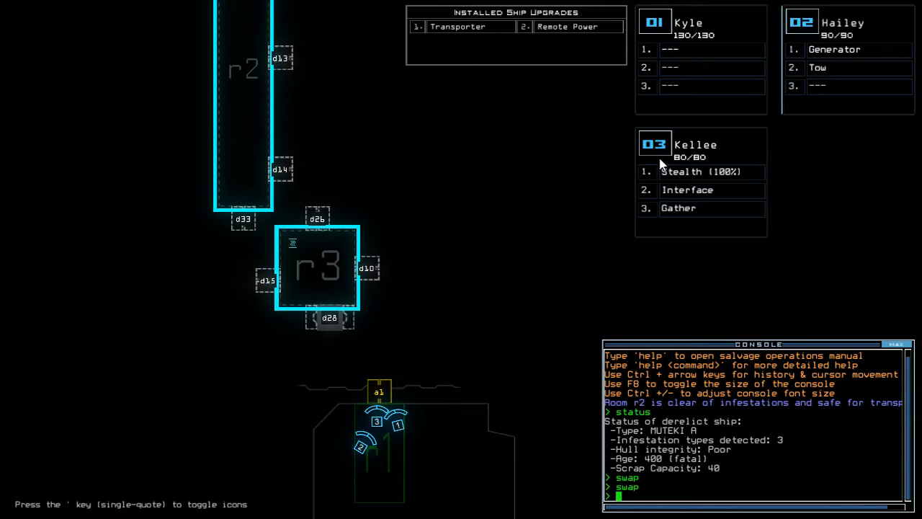
mouse_move(686, 40)
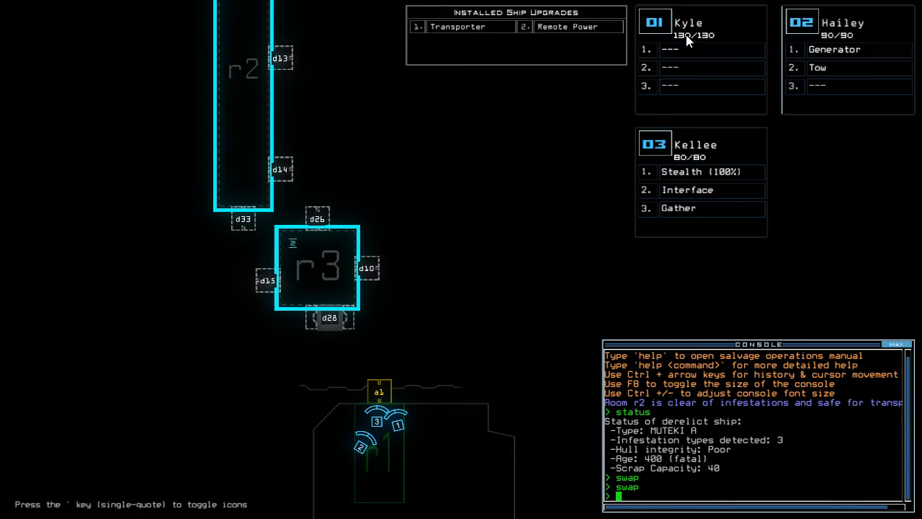
mouse_move(731, 57)
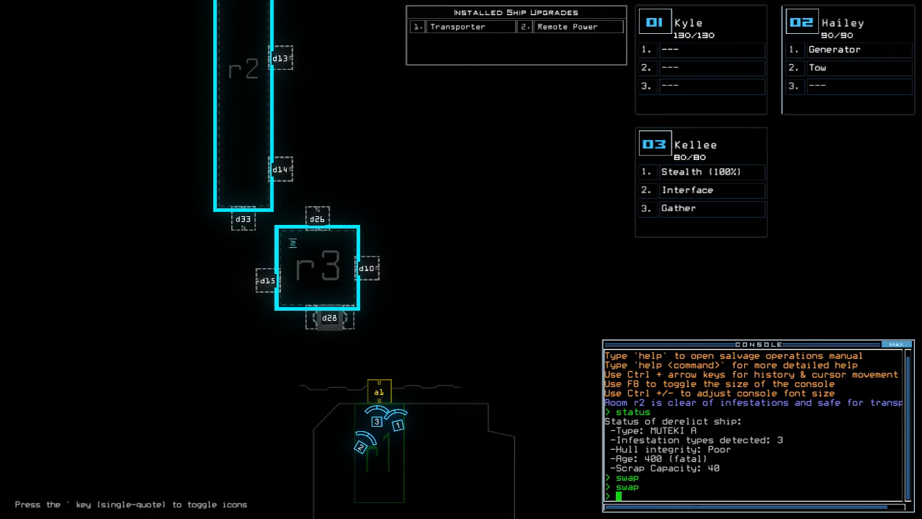
mouse_move(624, 116)
type("a1;navigate")
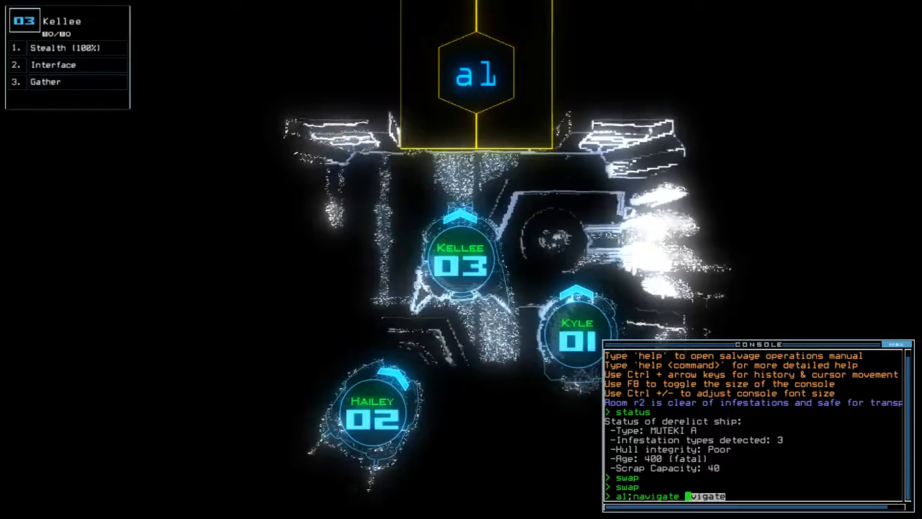
type("3 a1")
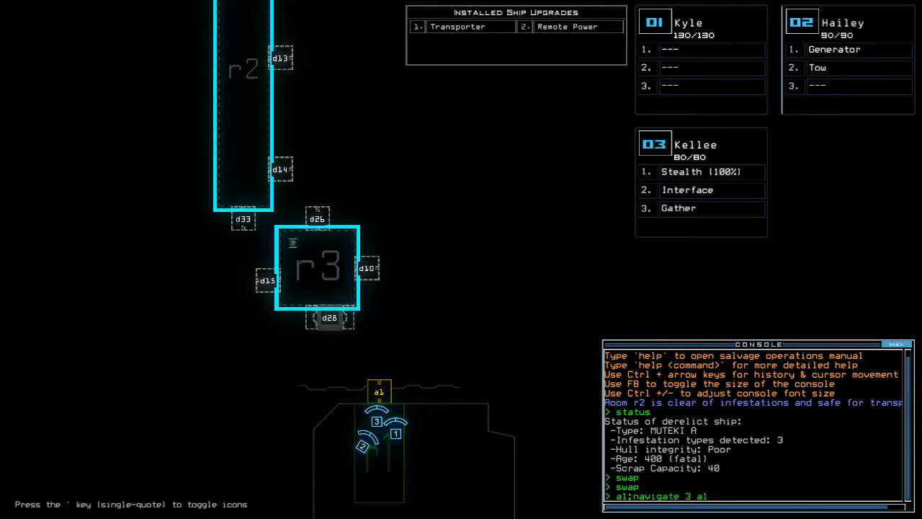
mouse_move(560, 199)
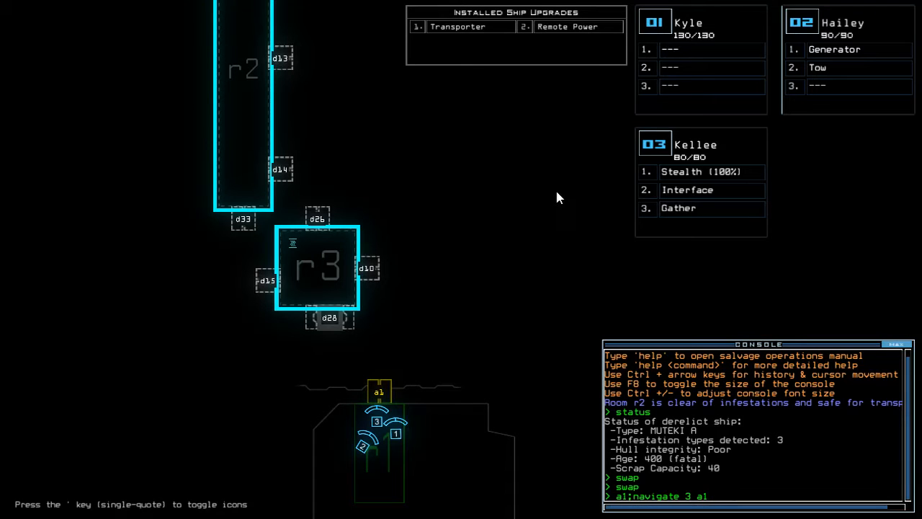
mouse_move(323, 303)
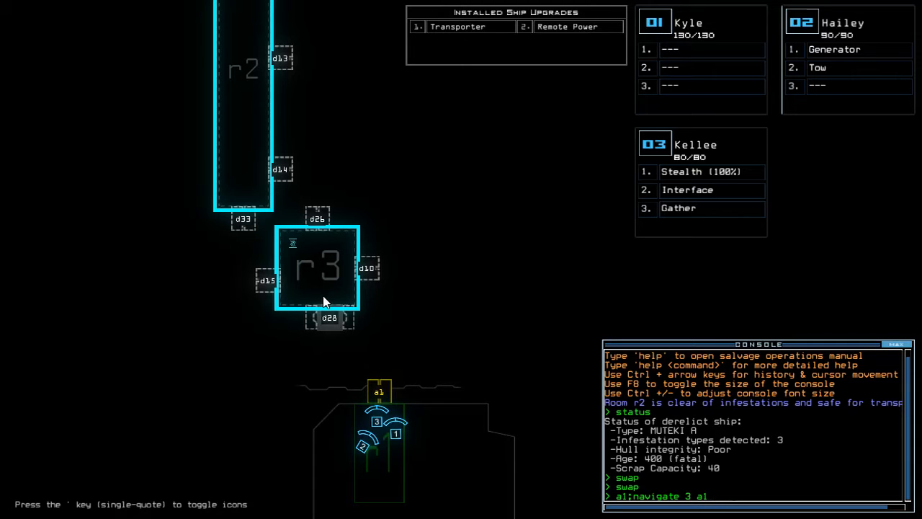
mouse_move(323, 302)
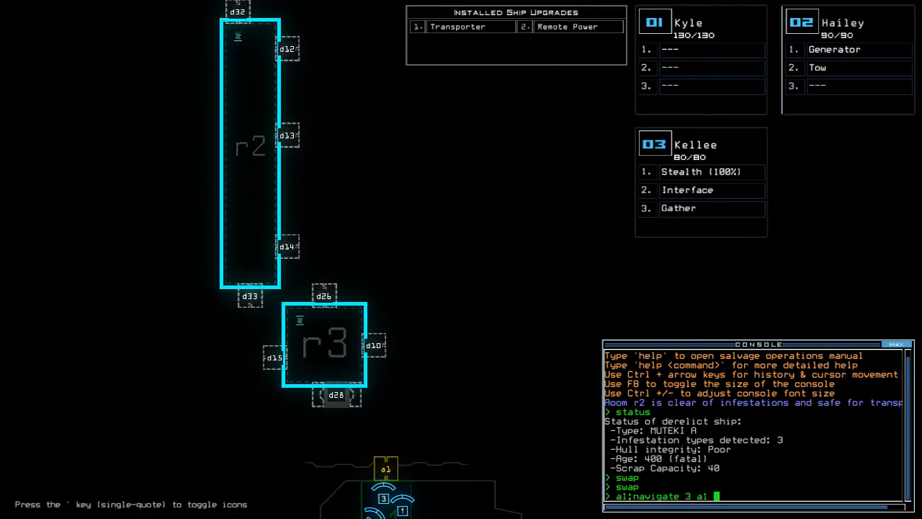
Confirm the command sending drone 3 toward airlock a1 while drone 2 tows Jeremy
key("Return")
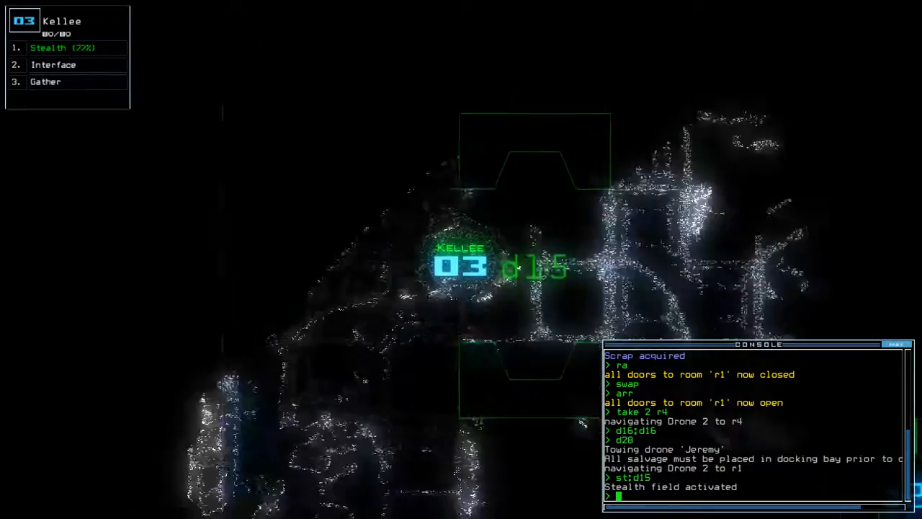
Close doors with cccc and route Kellee's drone through d10 and d19
type("cccc")
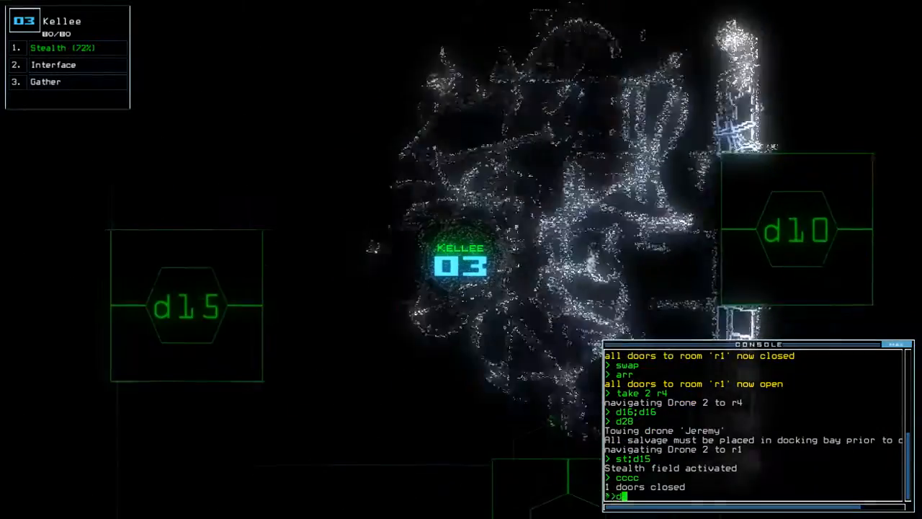
type("d10")
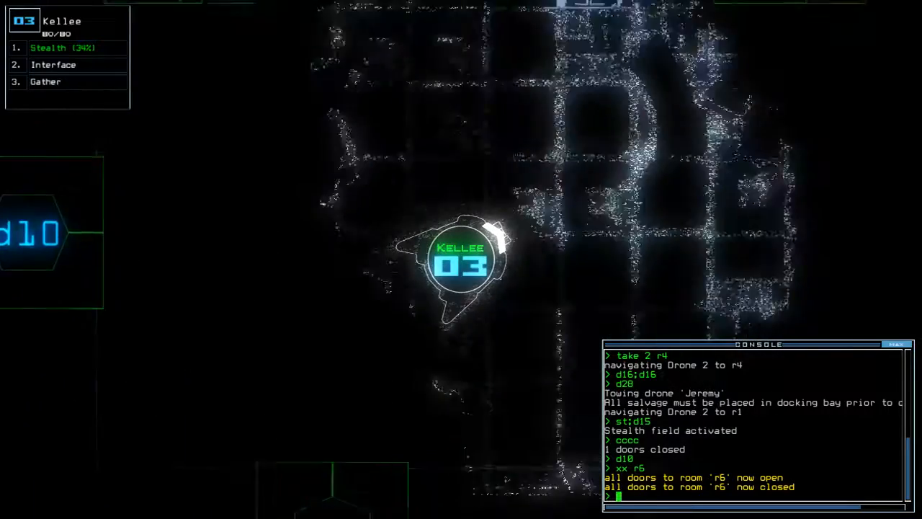
type("d19")
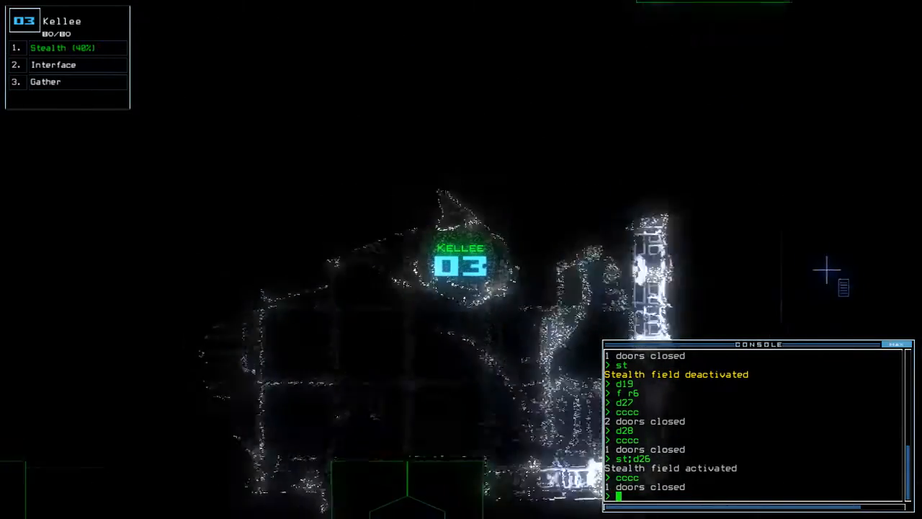
Send Kellee's drone to door d9 on the way to room r8
type("d9")
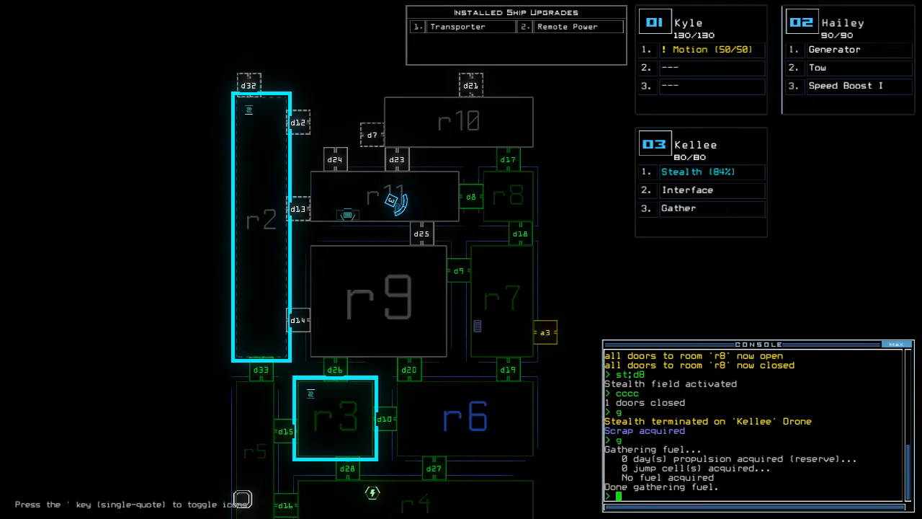
Fire room r7's defenses and begin Kellee's stealth move with 'st;d'
type("f r7")
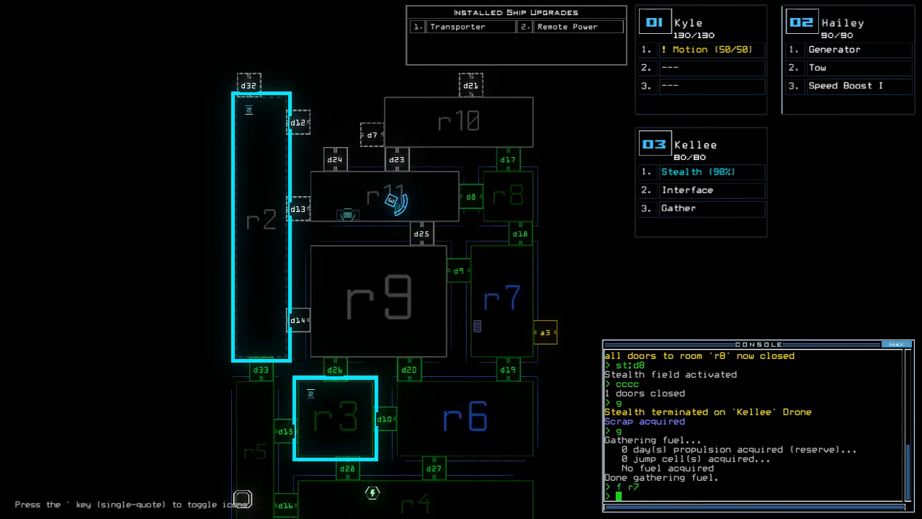
type("st;d")
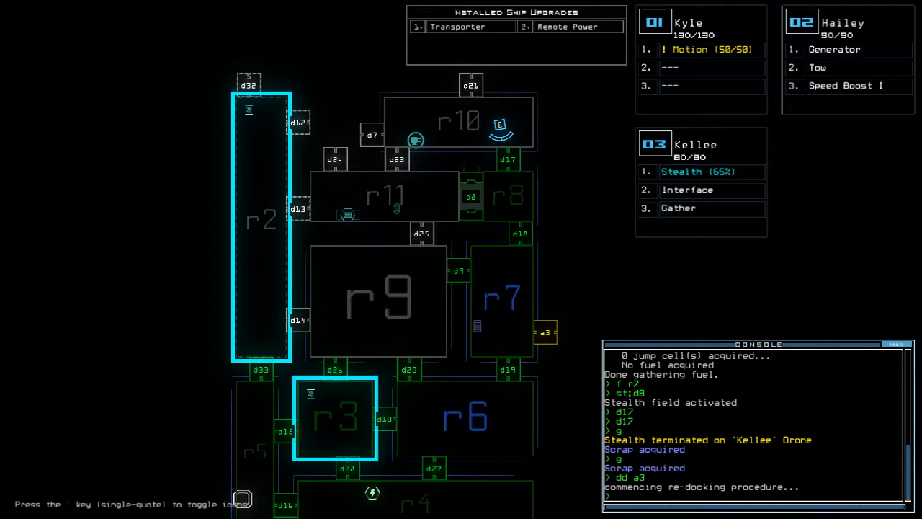
Enter 'st' in the console as drone 2 returns with the Reroute Power item
type("st")
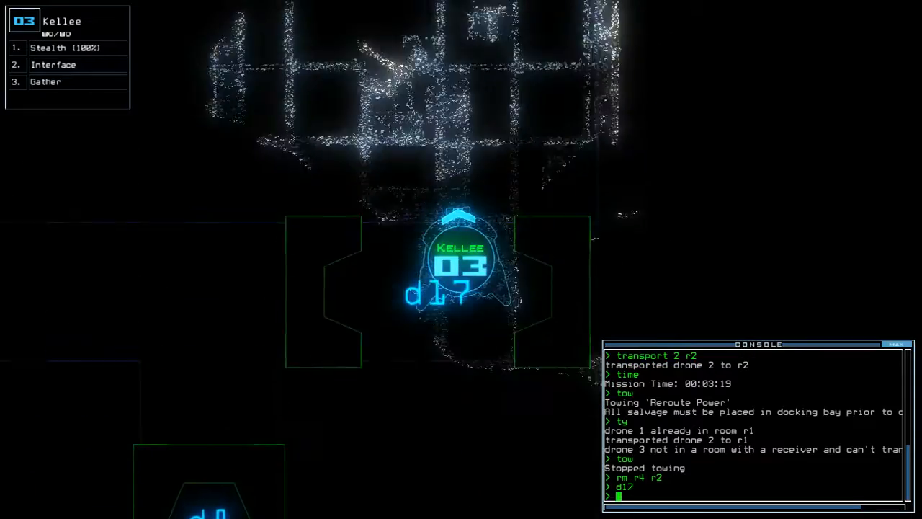
Close the doors behind Kellee's drone with cccc
type("cccc")
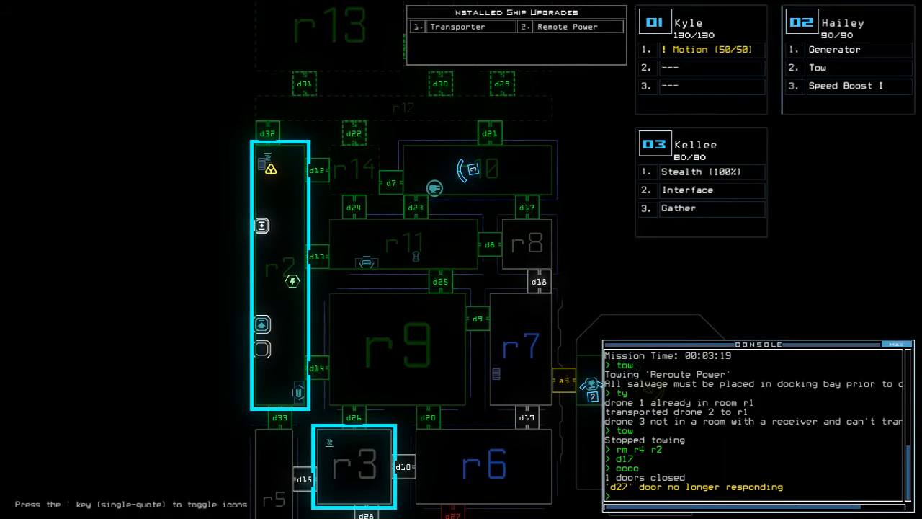
mouse_move(208, 305)
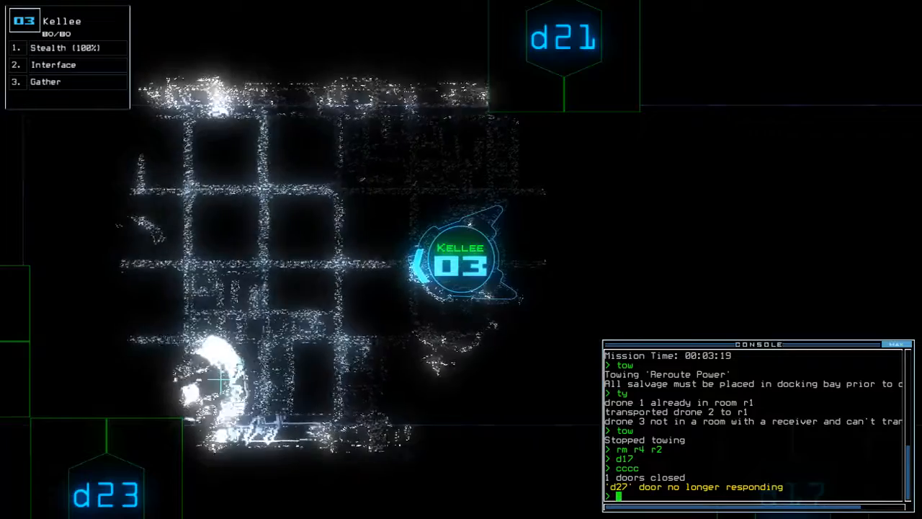
Cloak Kellee's drone with 'st;d23', then route it to door d11
type("st;d23")
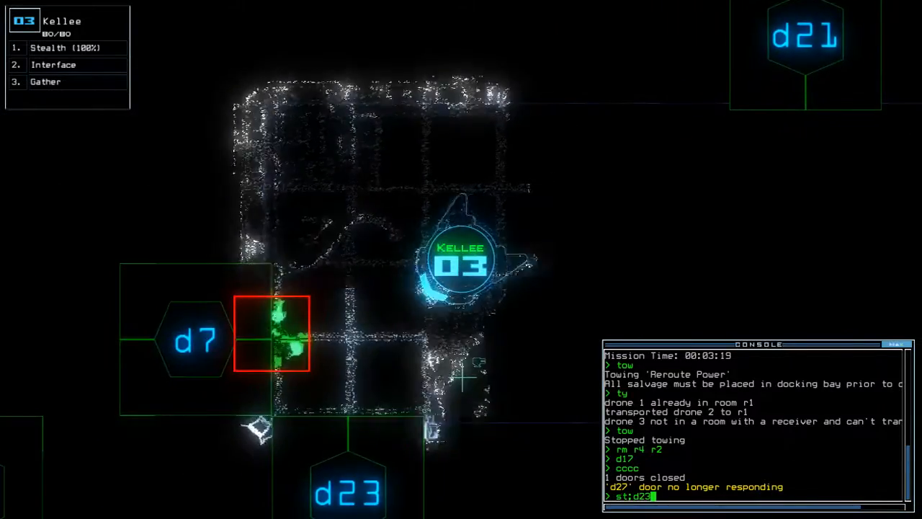
type("d6")
key("Return")
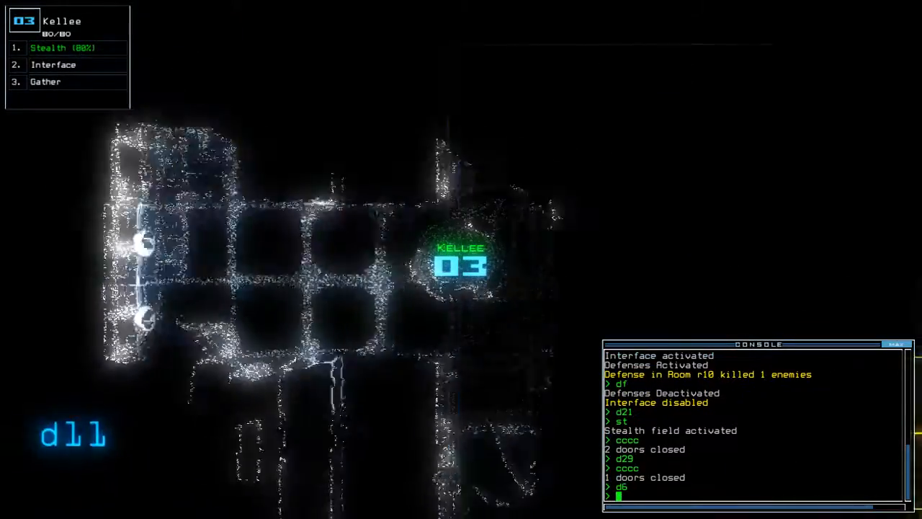
type("d11")
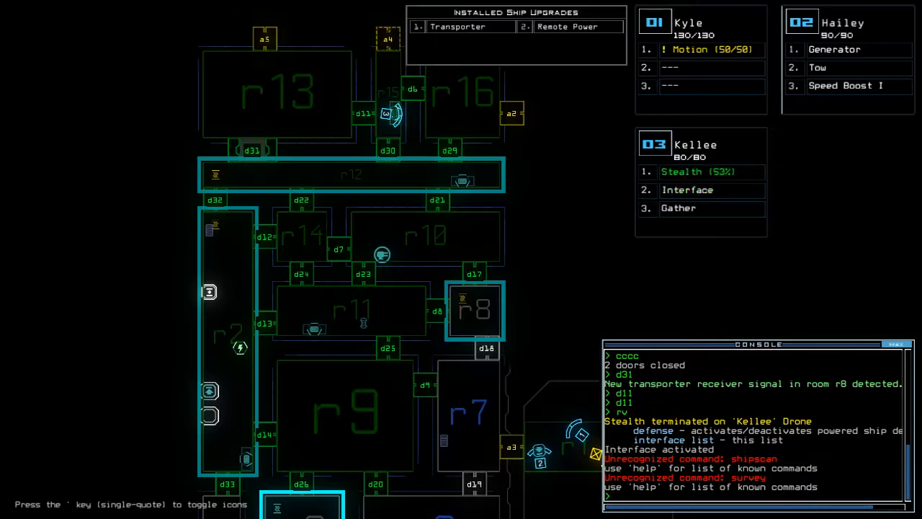
Dock all drones with 'dd a', leave the derelict, and accept the final score of 915
type("dd a")
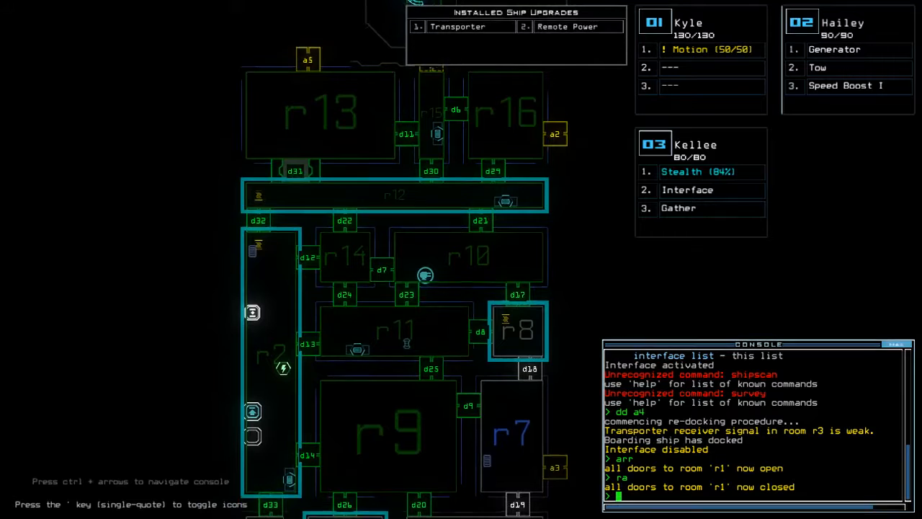
scroll("down", 3)
type("out")
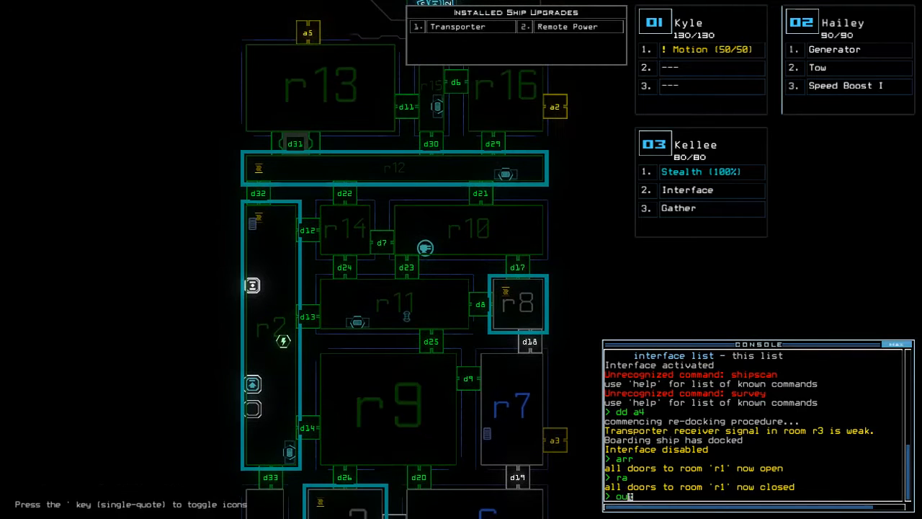
key("Return")
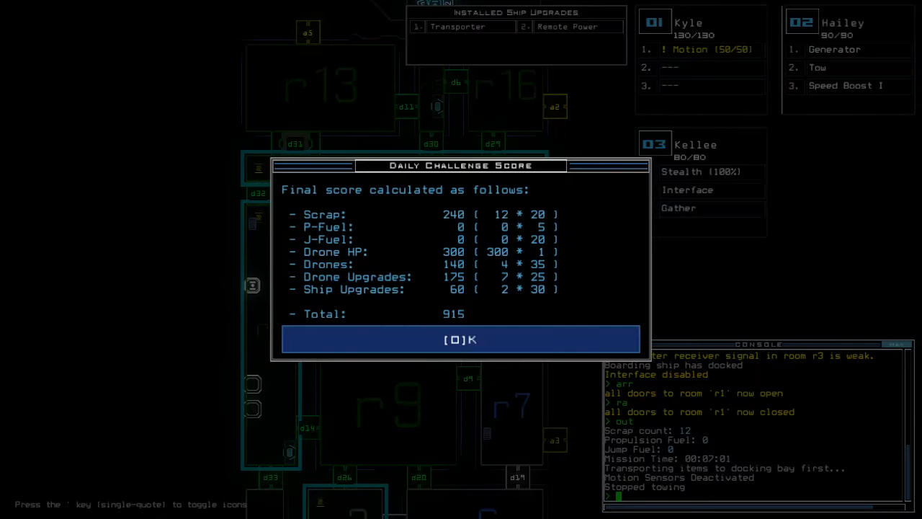
left_click(461, 340)
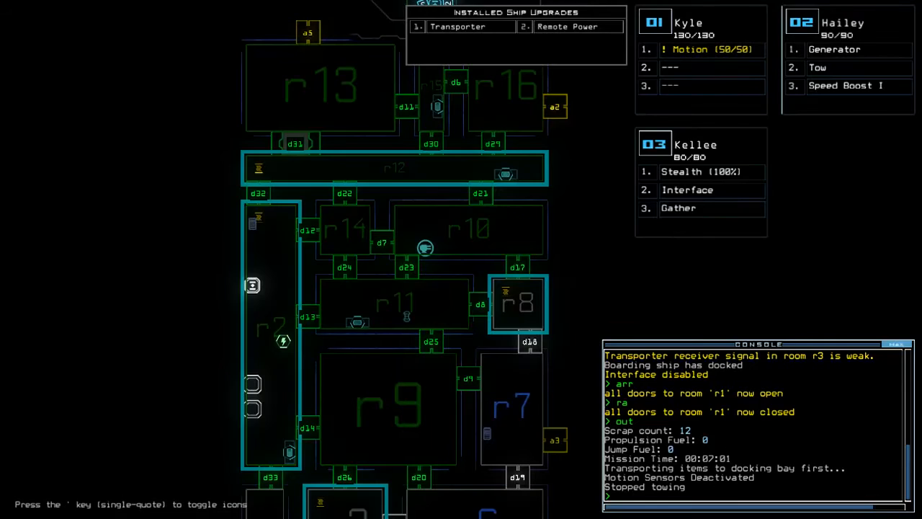